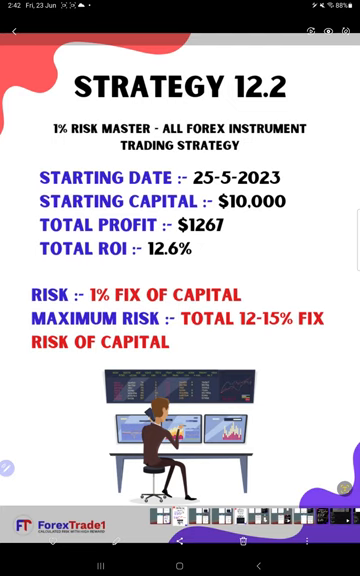
- Leave the Strategy 12.2 image and bring up MetaTrader 4's Trade screen showing zero balance
left_click(180, 555)
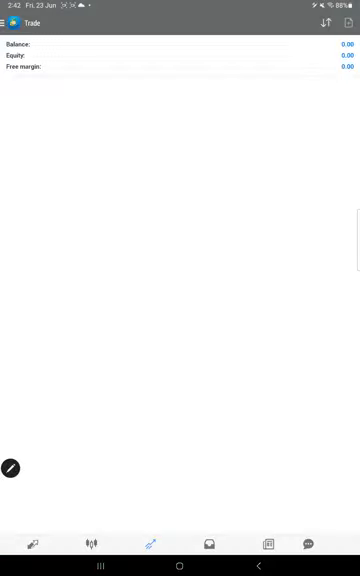
- Show the History tab listing past buy and sell limit orders for all symbols
left_click(212, 543)
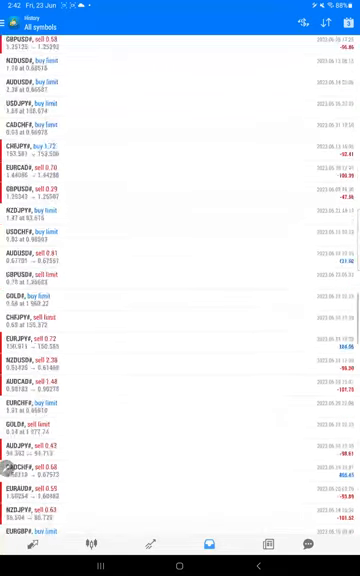
scroll("down", 3)
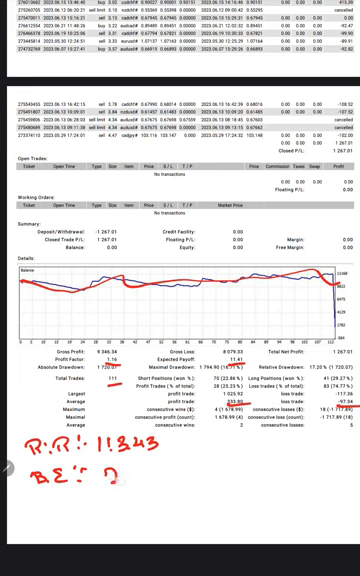
- Write 22% after BE and 25% on the line below it
type("22.")
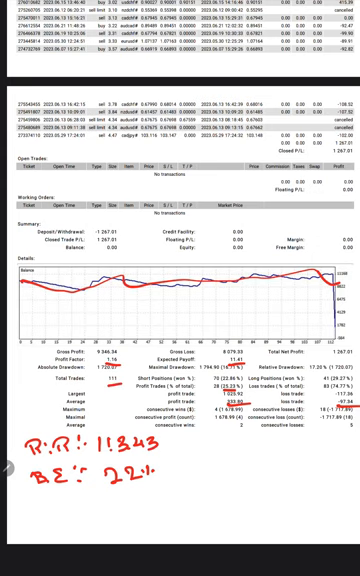
type("251")
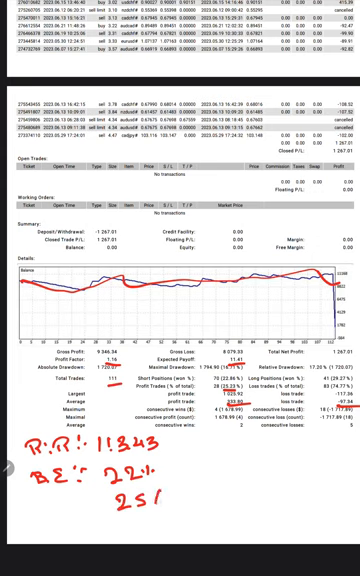